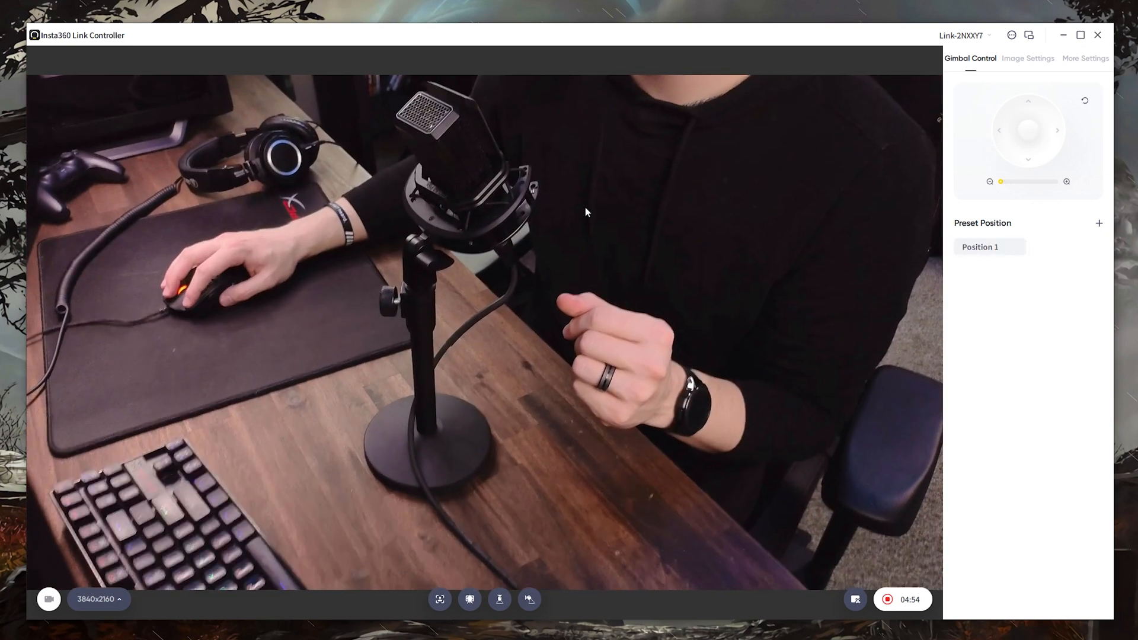
Save preset Positions 2–4, then recall Positions 2, 4, 1 and 2, ending on the desk view.
click(1099, 223)
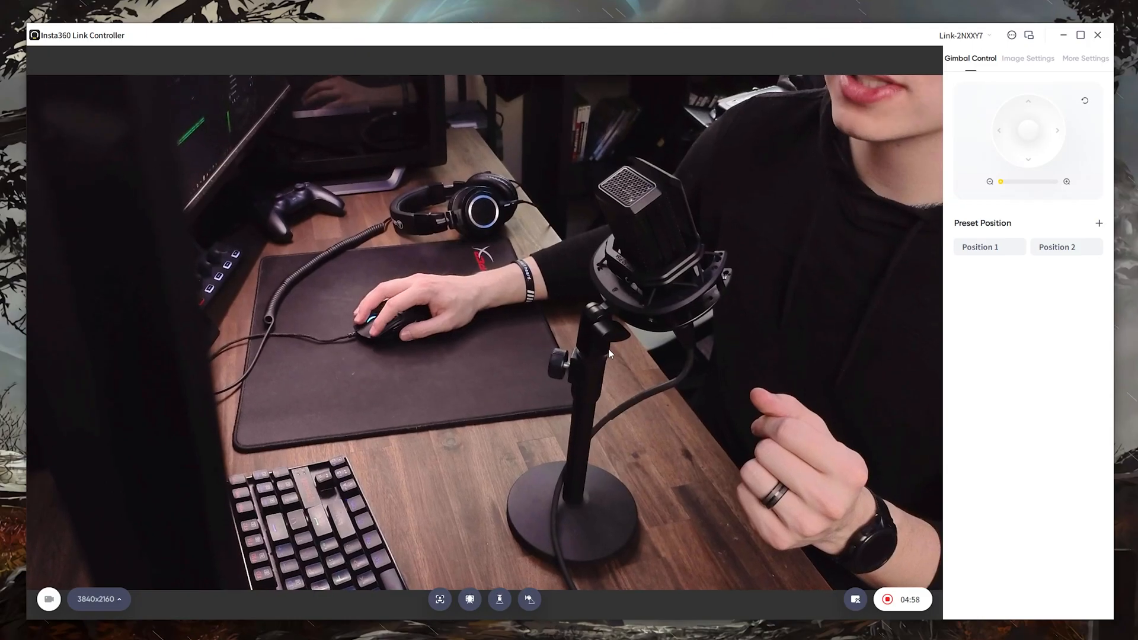
click(1057, 247)
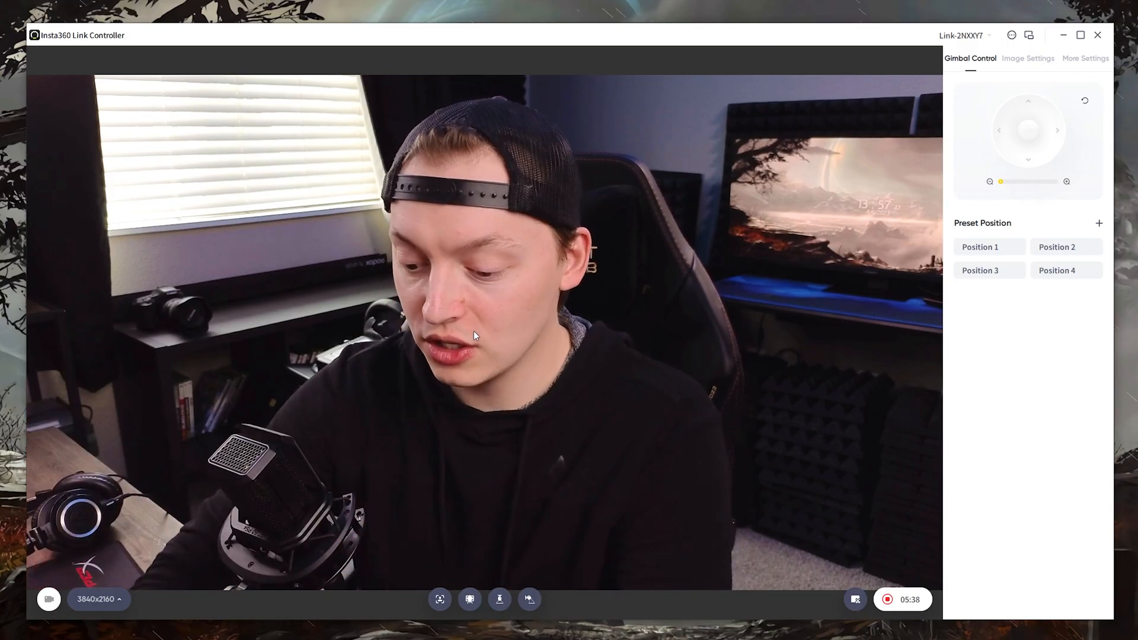
click(1057, 247)
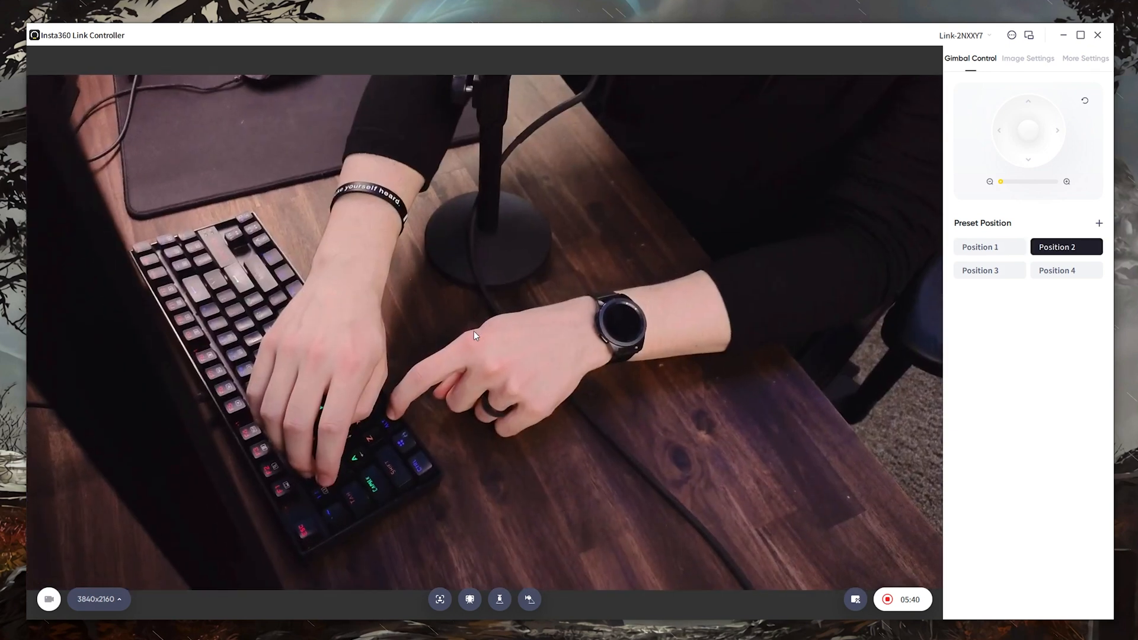
click(1067, 270)
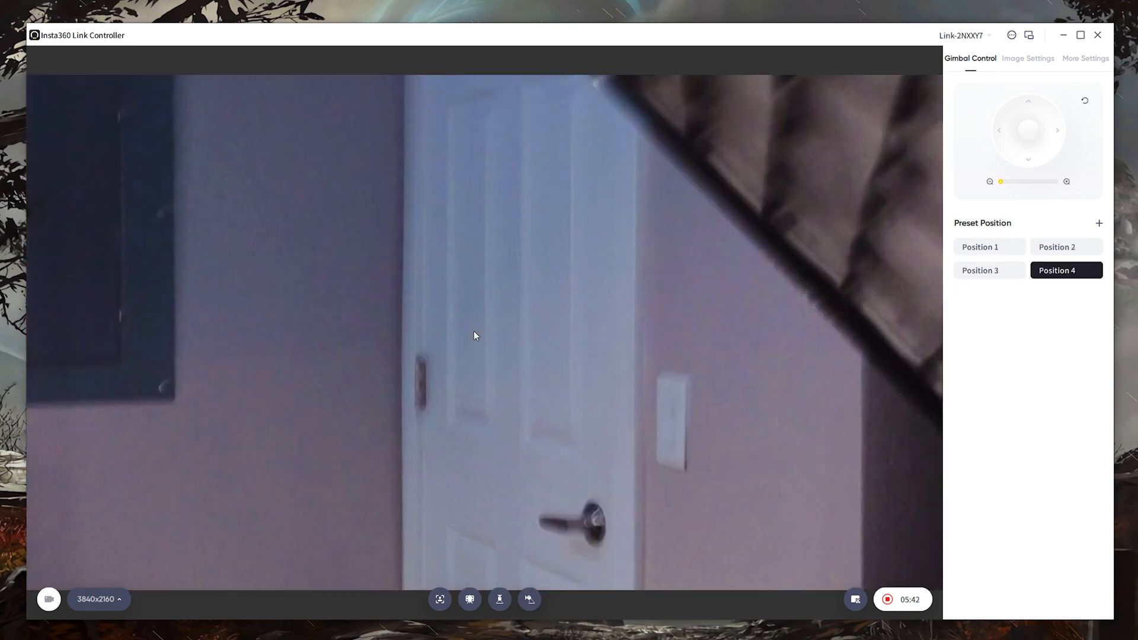
click(979, 246)
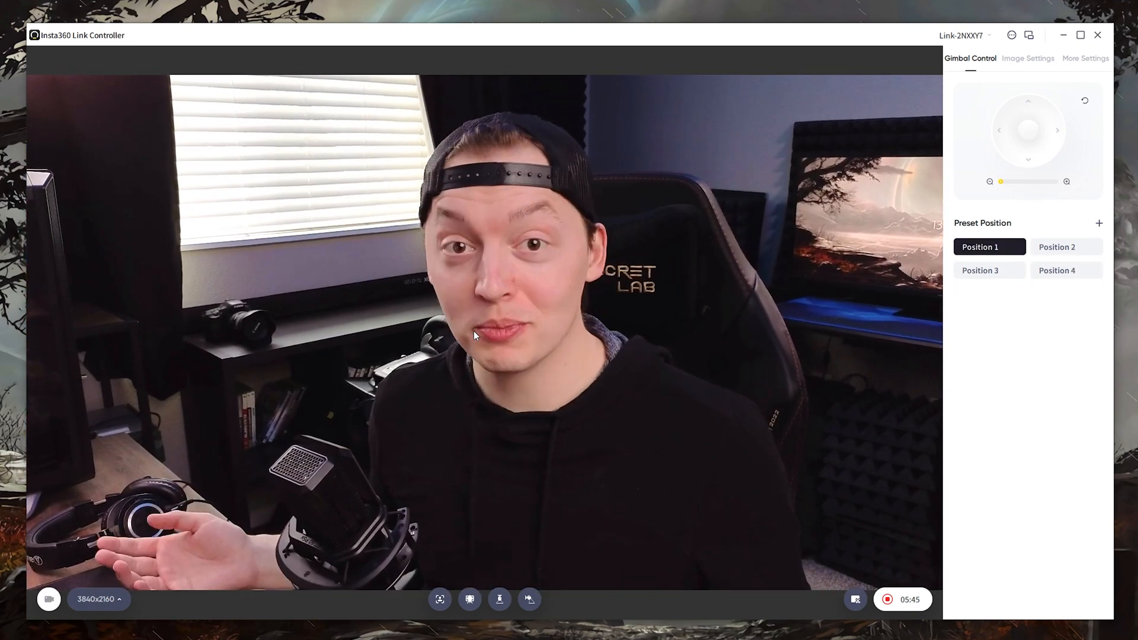
click(1057, 247)
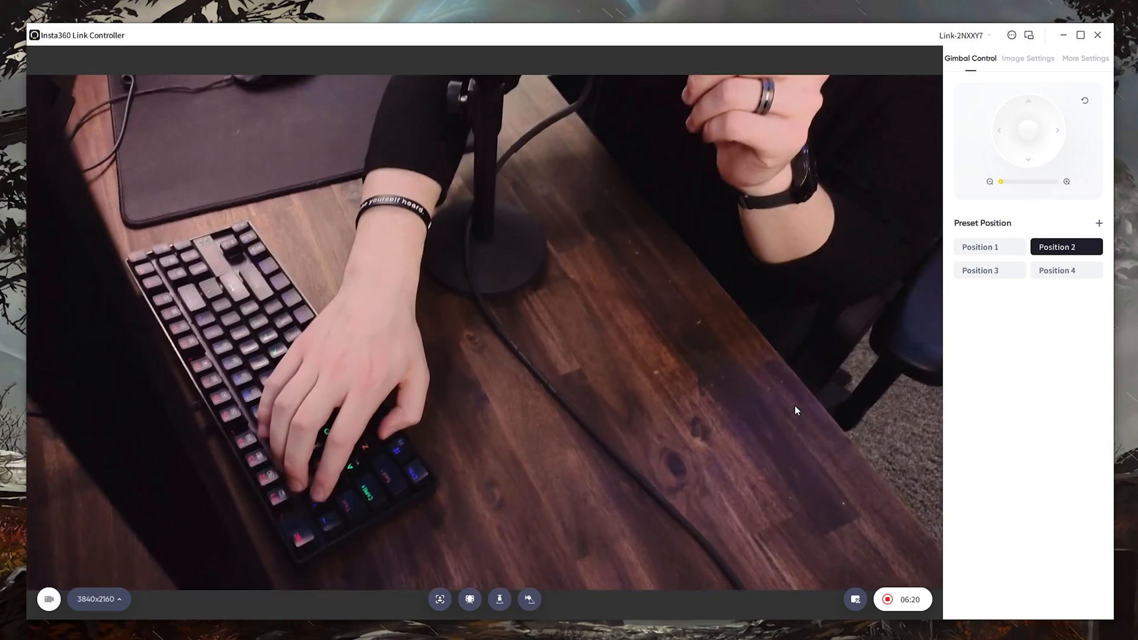
click(1057, 271)
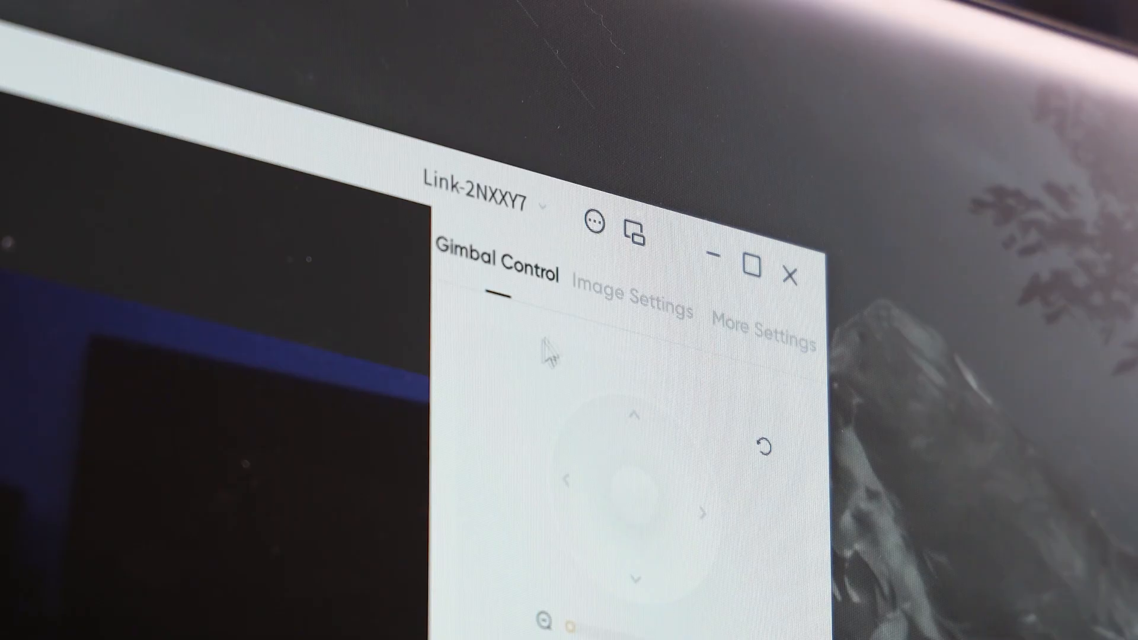
Show Image Settings with manual exposure, ISO 250, shutter 1/80 and the exposure curve editor.
click(1028, 59)
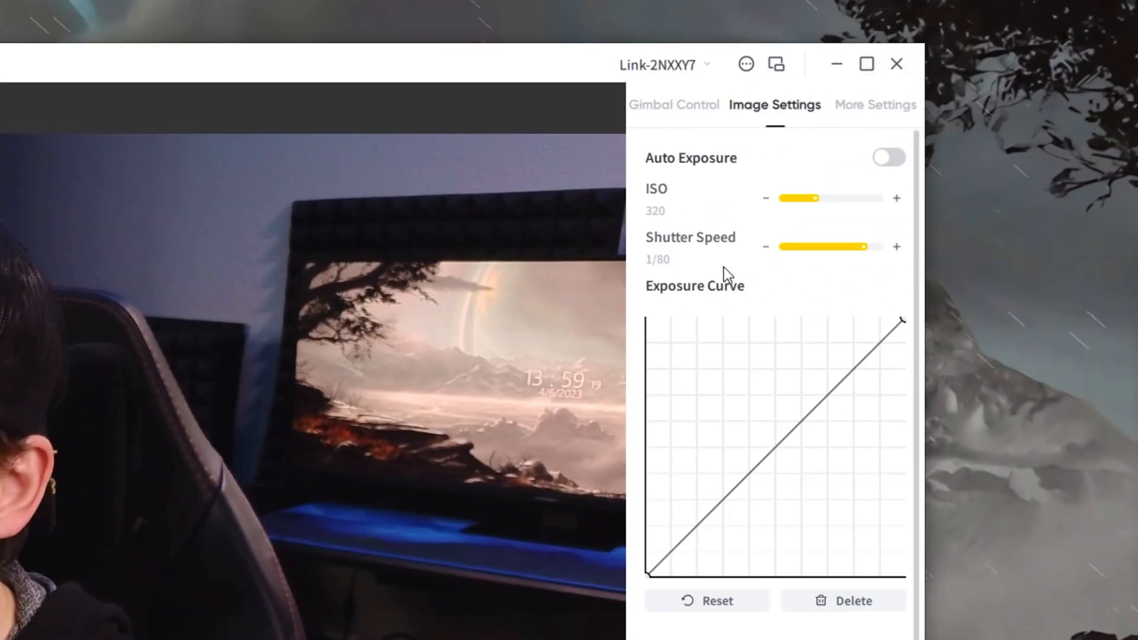
scroll(down, 3)
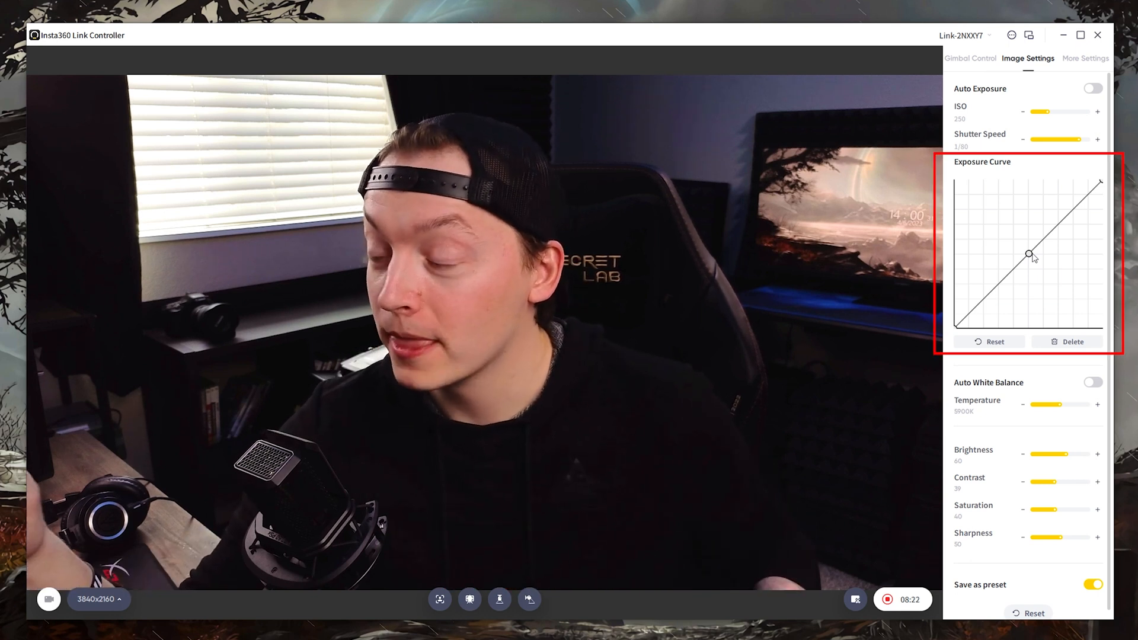
click(990, 342)
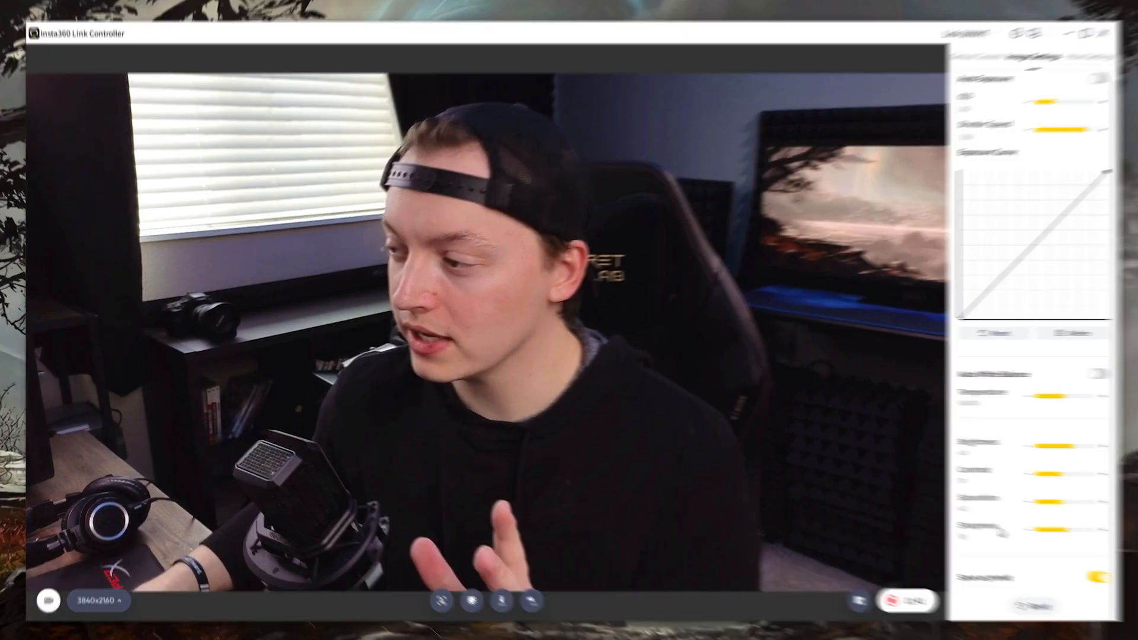
click(887, 599)
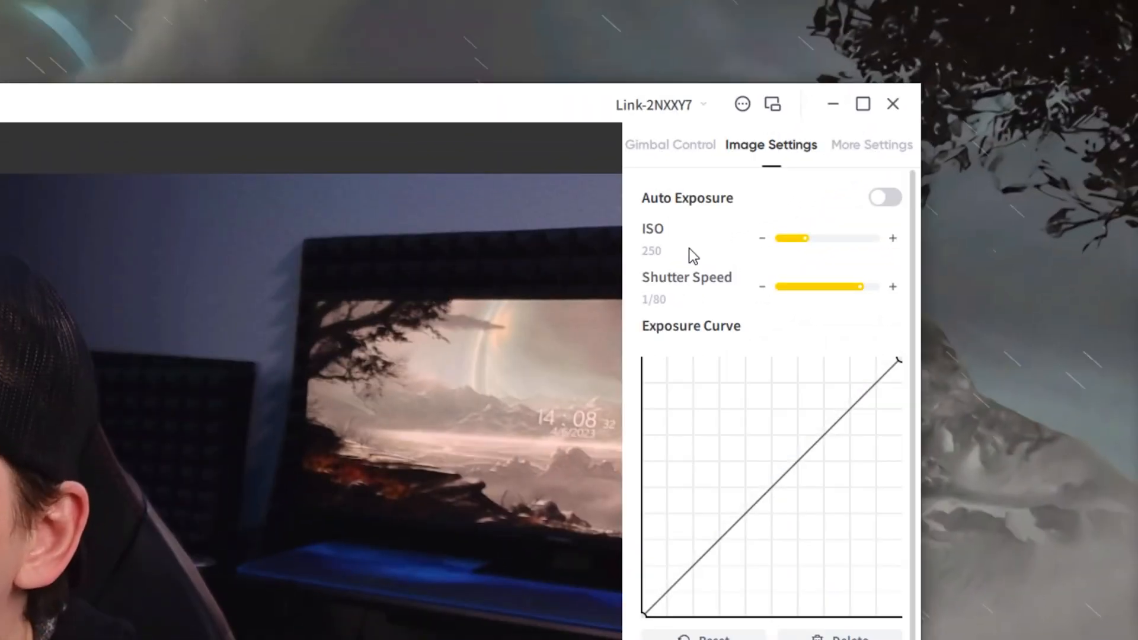
mouse_move(714, 307)
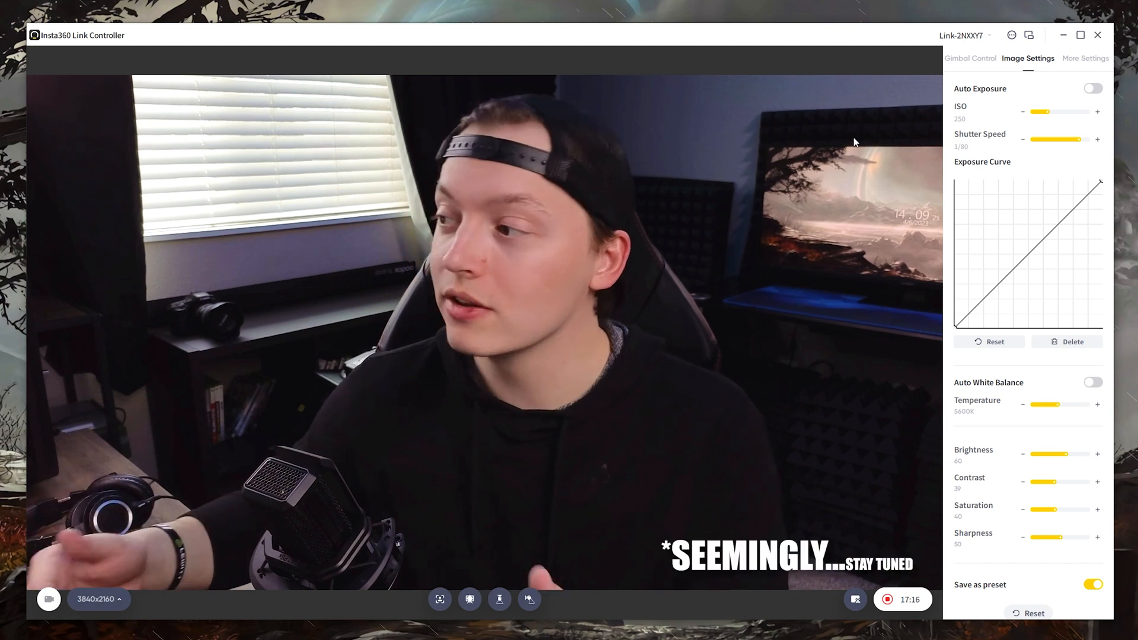
mouse_move(834, 130)
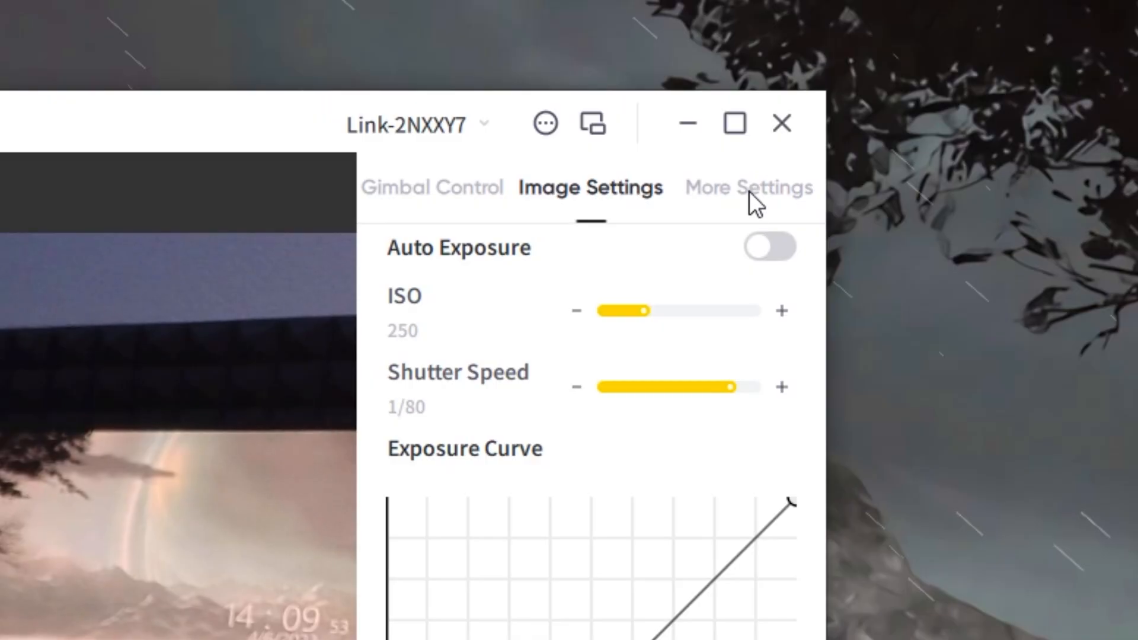
Disable the Zoom gesture under More Settings > Gesture Settings.
click(748, 188)
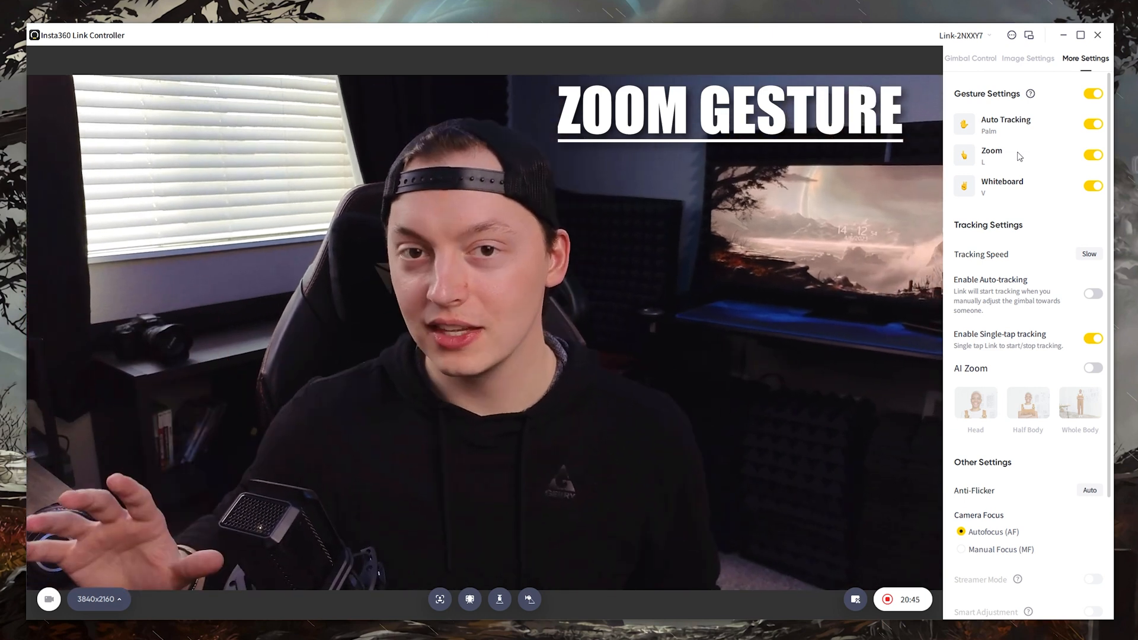
click(1094, 154)
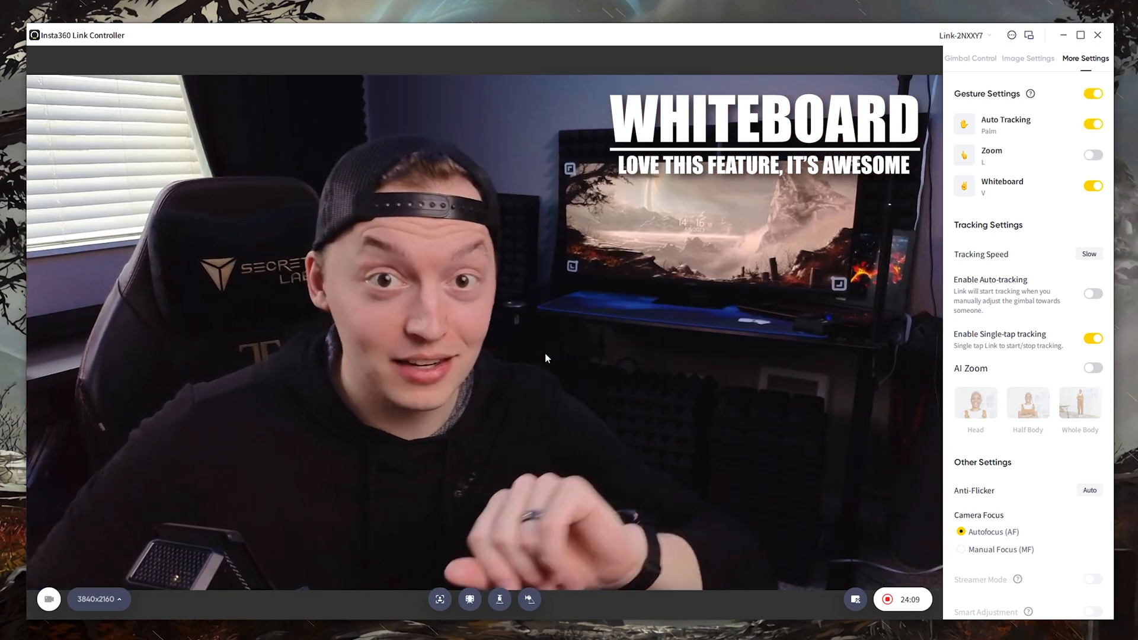
Switch off the Enable Single-tap tracking toggle in More Settings.
click(961, 392)
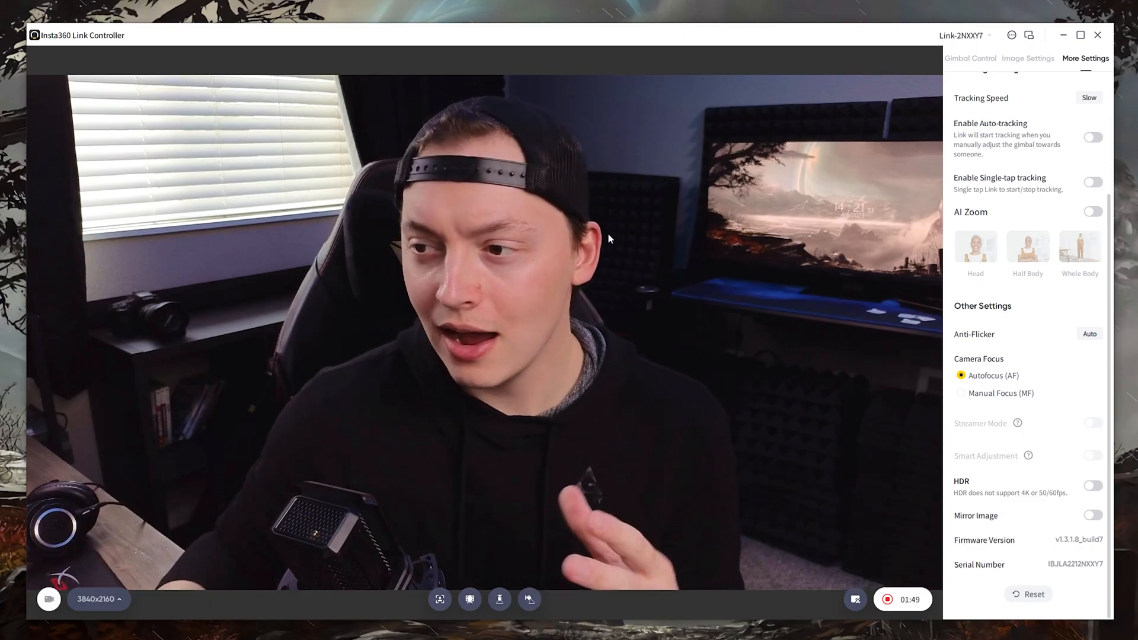
Set the bottom-bar output resolution to 1080x1920, enabling Streamer Mode.
click(1094, 456)
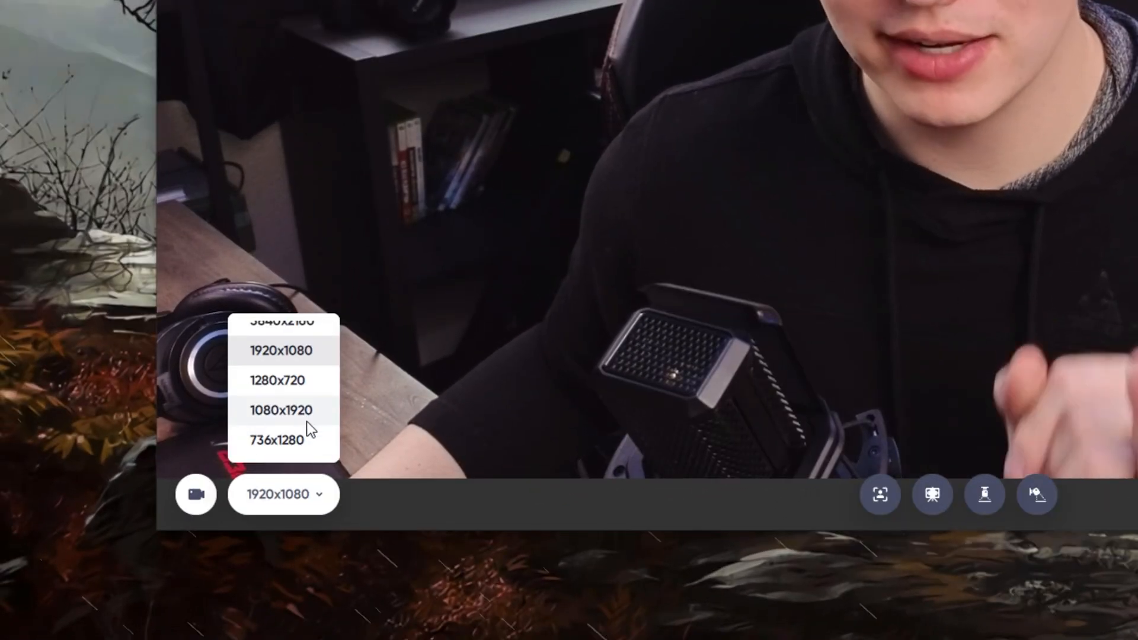
click(280, 410)
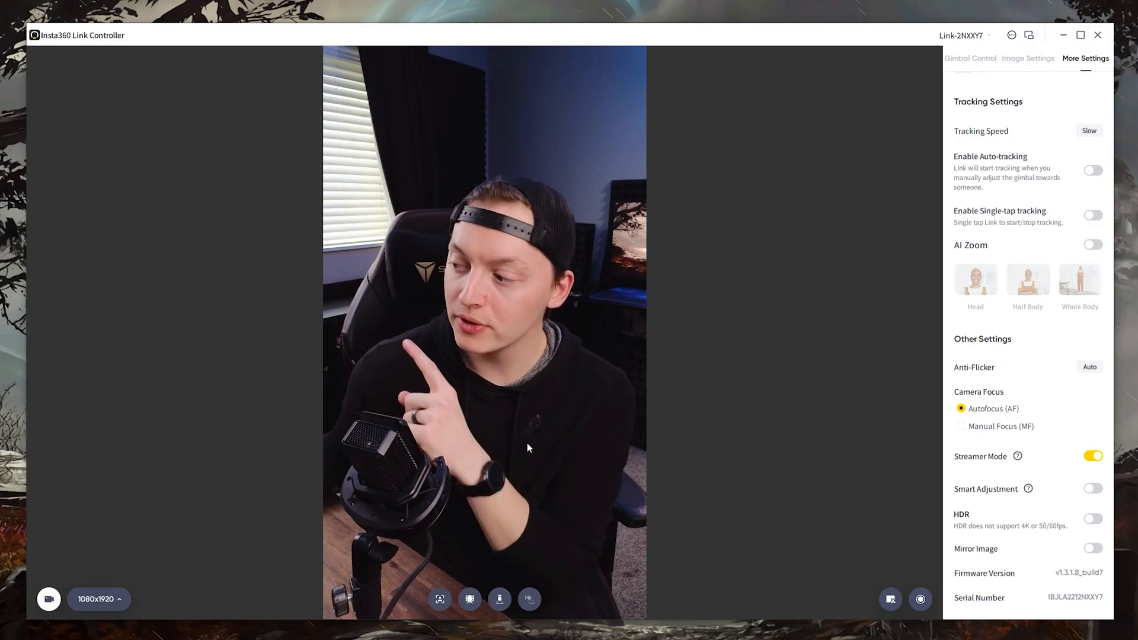
Turn Streamer Mode off for 3840x2160 output and switch the camera preview off.
click(1028, 58)
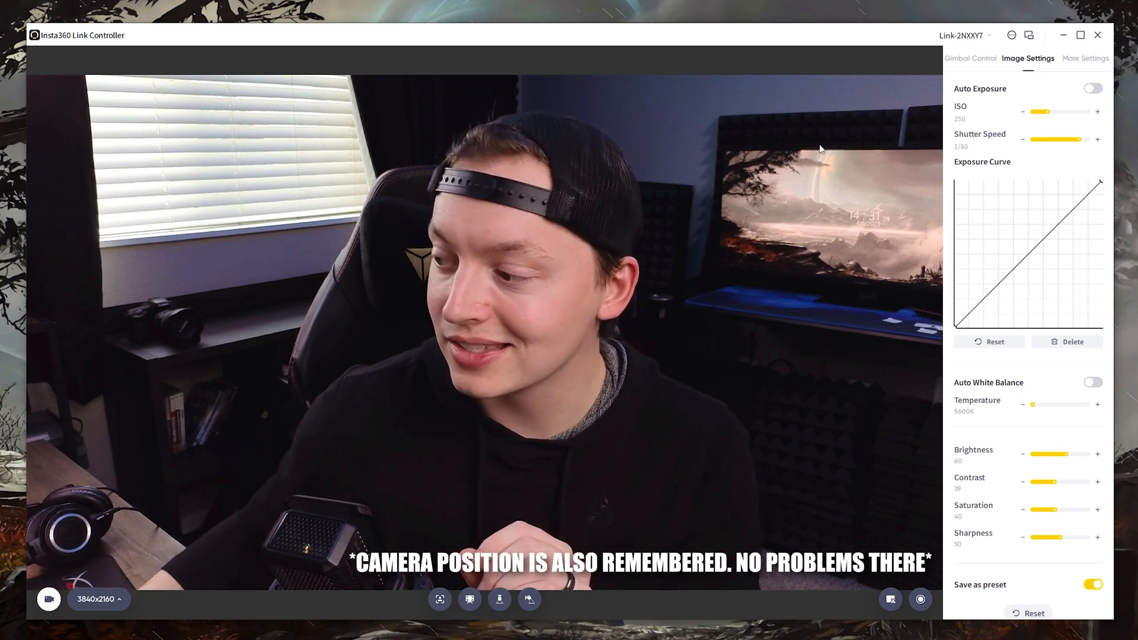
click(1086, 58)
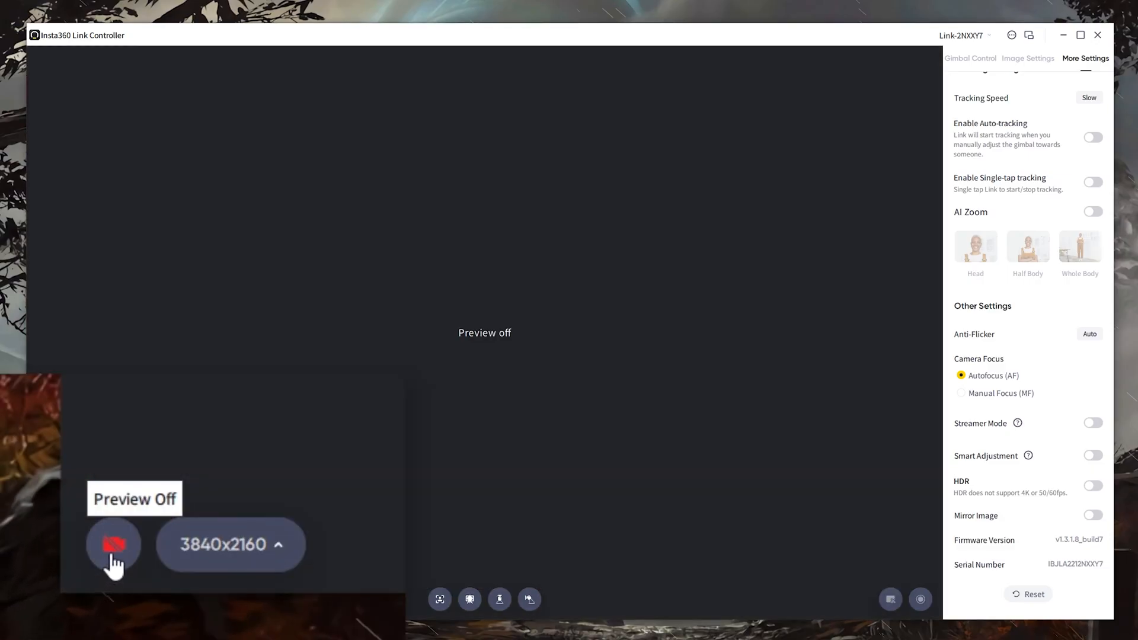
Re-enable the live preview with the bottom-left camera button, then try the whiteboard mode button.
click(113, 544)
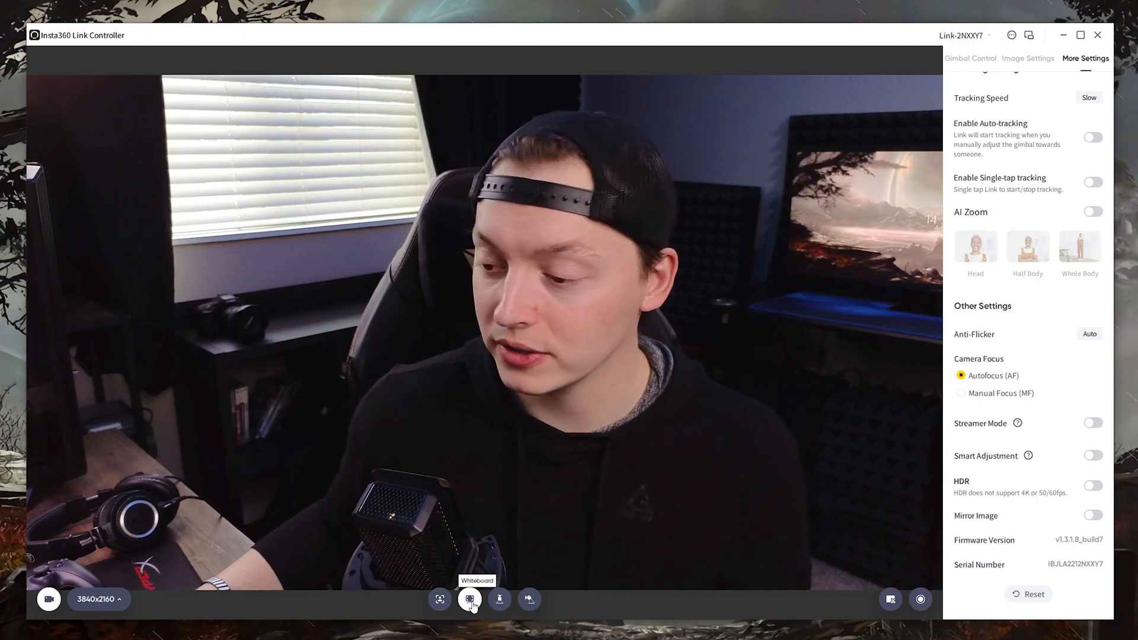
click(499, 599)
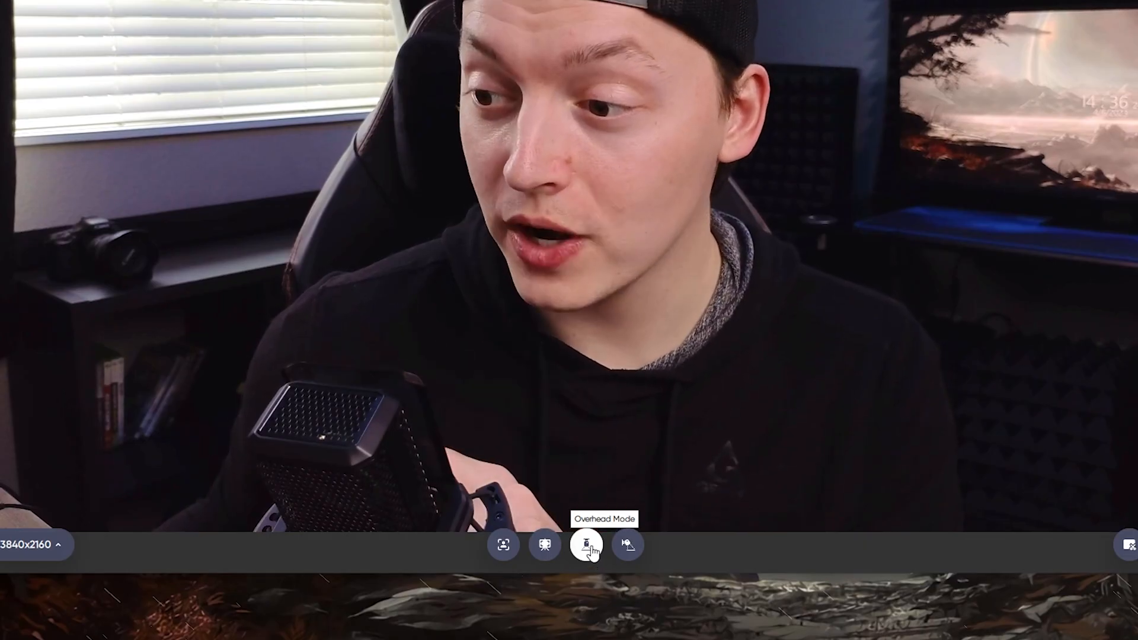
Switch to Overhead Mode; the Whiteboard Mode attempt fails, needing a whiteboard within 3 m.
click(586, 545)
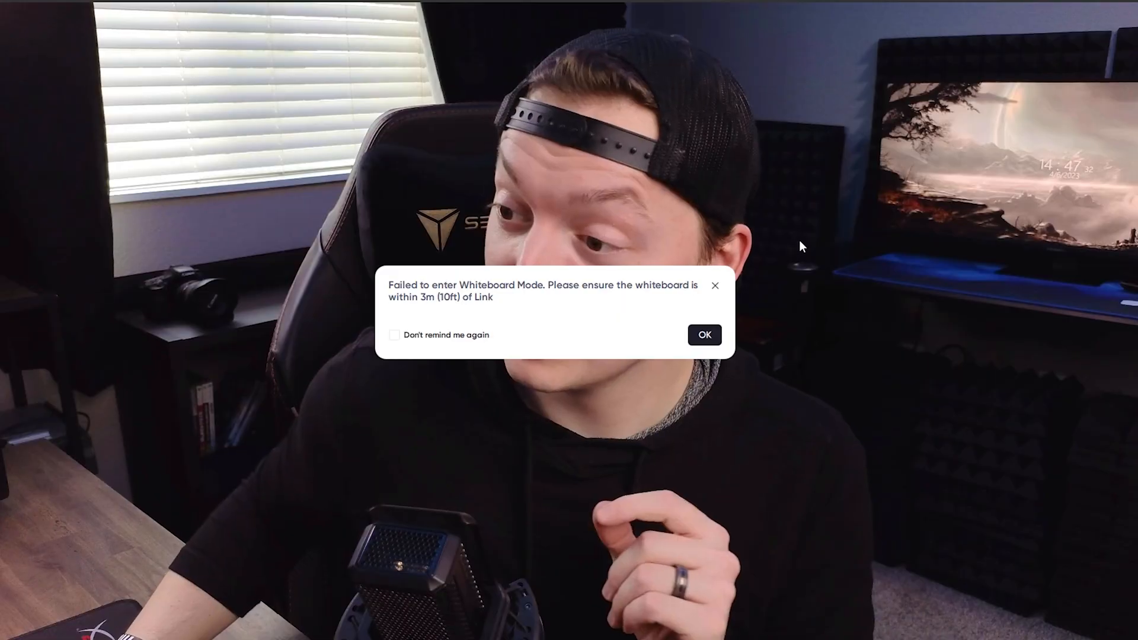
Dismiss the 'Failed to enter Whiteboard Mode' dialog with OK.
click(703, 334)
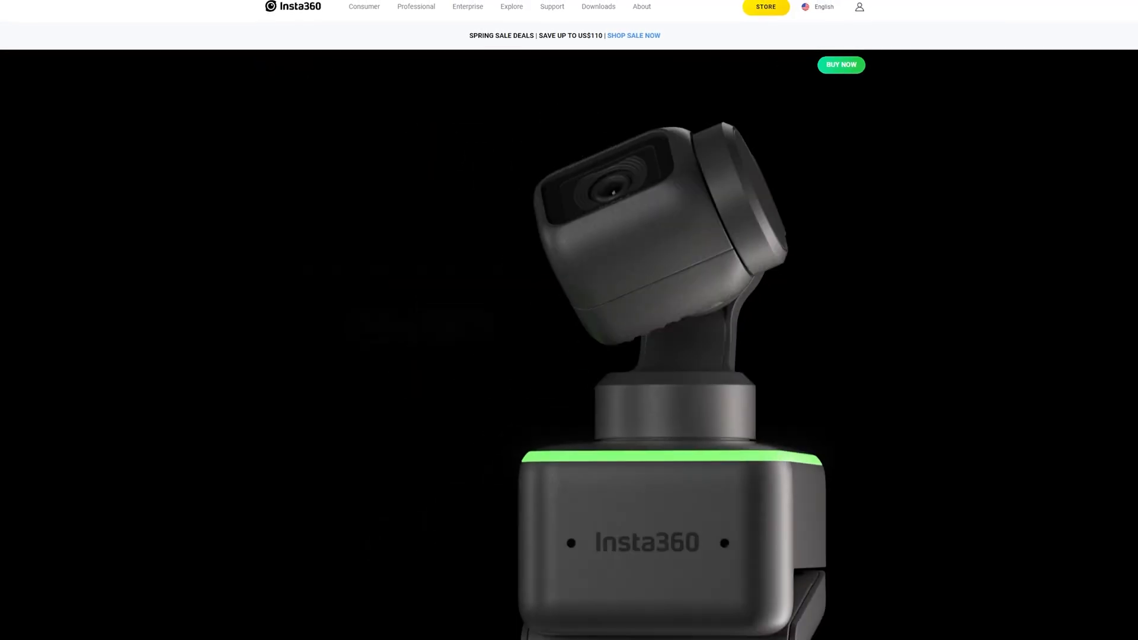
View the Link bundle prices under BUY NOW, then scroll the feature overview.
click(840, 65)
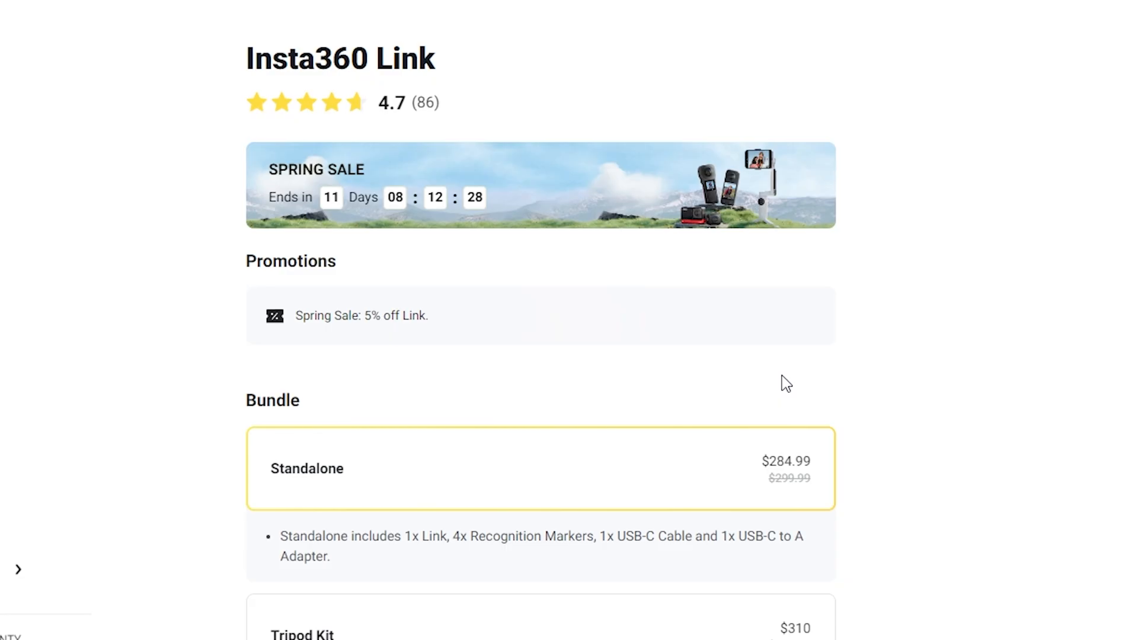
mouse_move(892, 468)
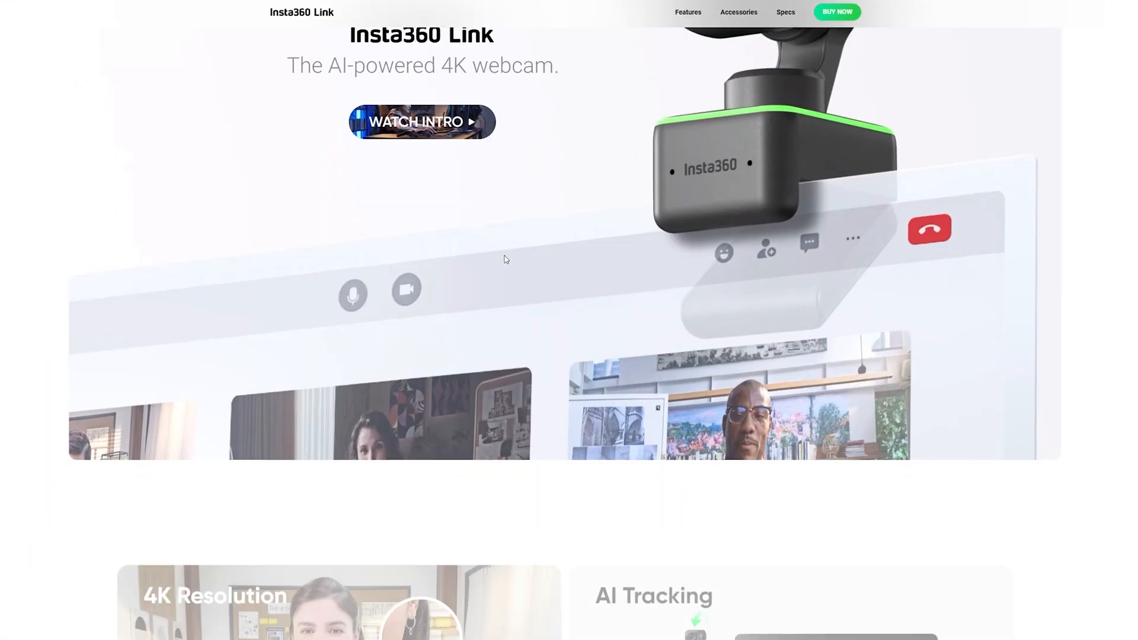
scroll(down, 3)
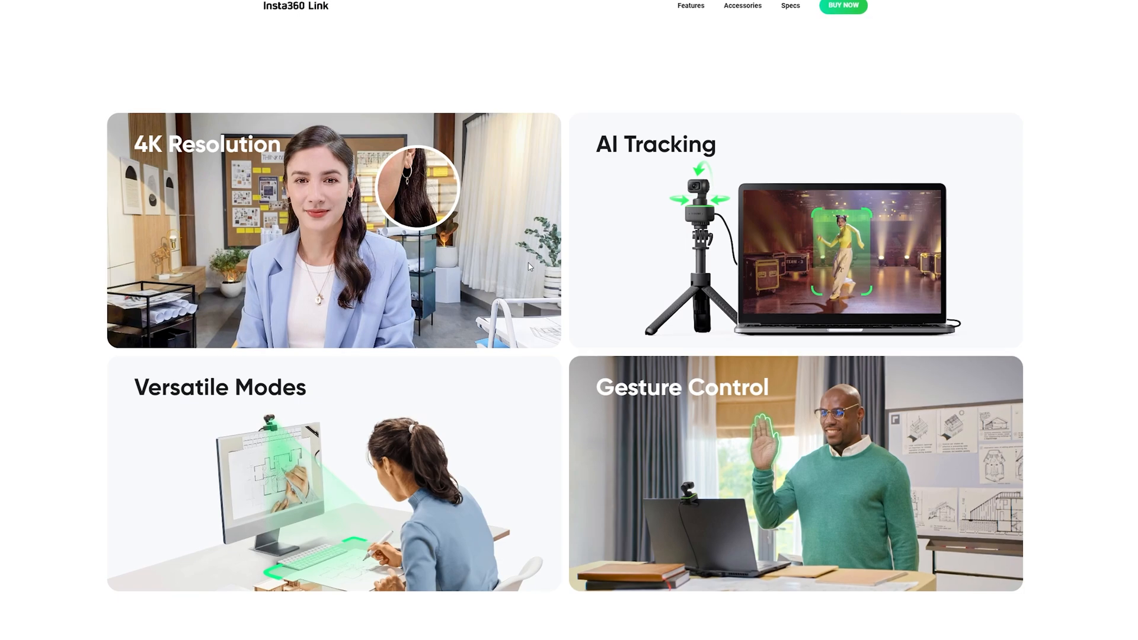